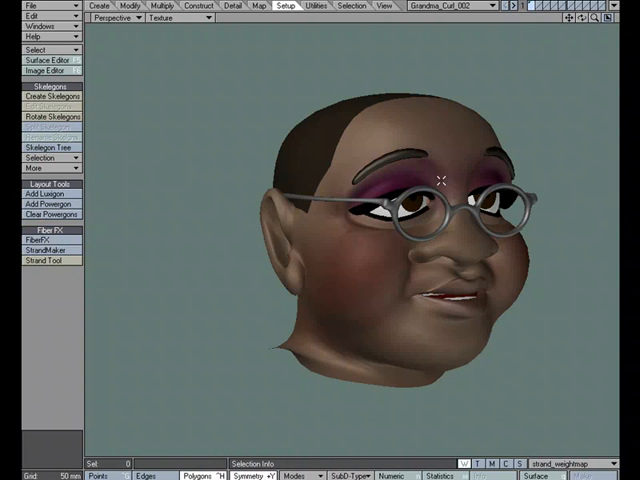
mouse_move(319, 107)
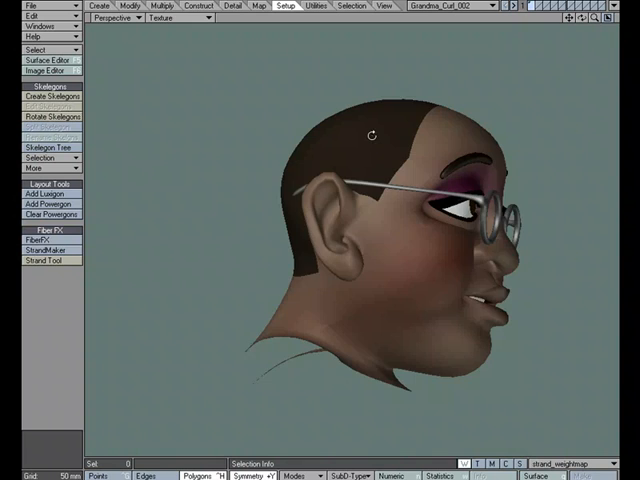
Step: Isolate the scalp-cap guide mesh layer and display it as Textured Wire
left_click(180, 18)
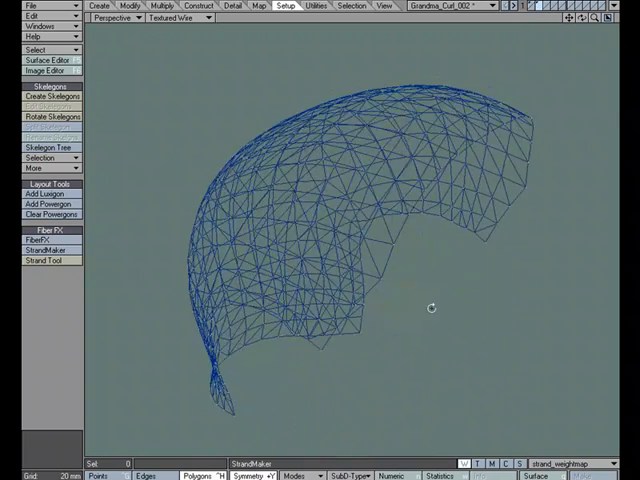
Step: Orbit around the full head and reach the Switch to Layout menu
left_click_drag(432, 307, 432, 270)
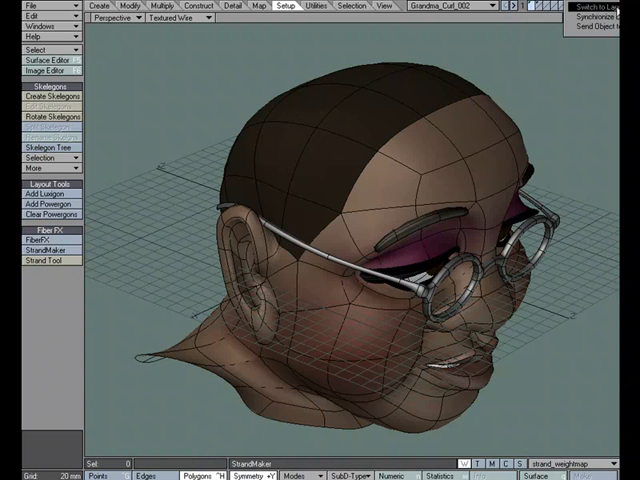
Step: Send the head to Layout and add the FiberFilter pixel filter for the Grandma_Curl_002 layers
left_click(600, 4)
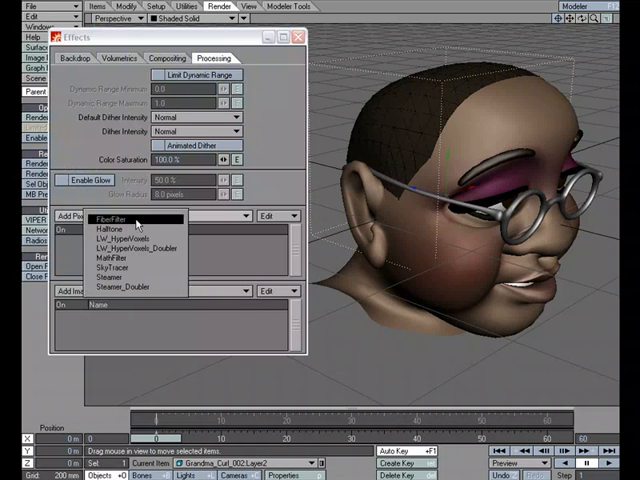
left_click(110, 216)
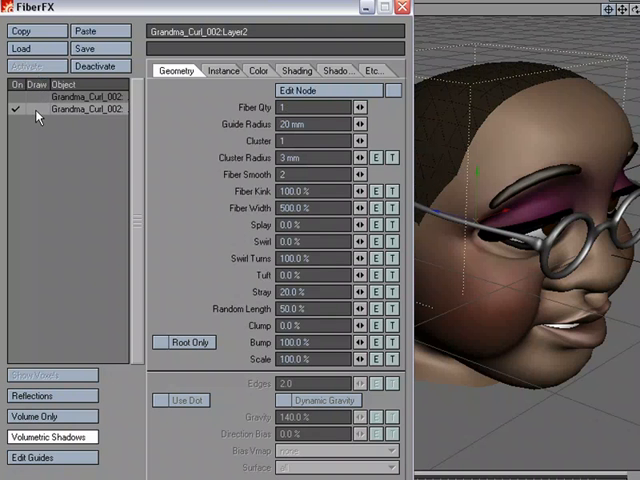
Step: Enable fiber drawing on Layer2 with Fiber Qty 40, Cluster 2, Cluster Radius 40 mm, Kink 0%
left_click(18, 107)
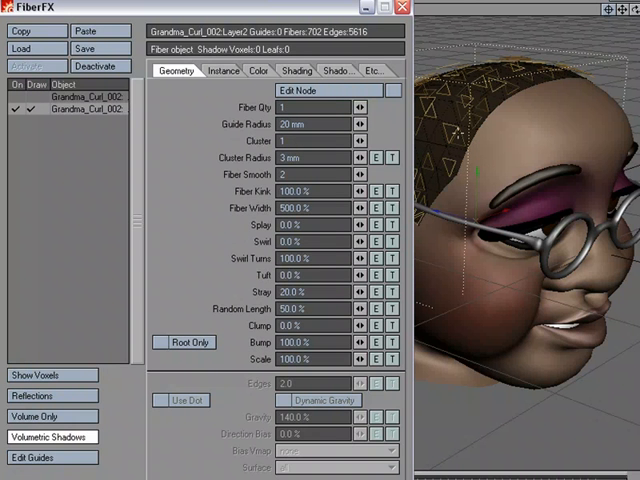
mouse_move(312, 119)
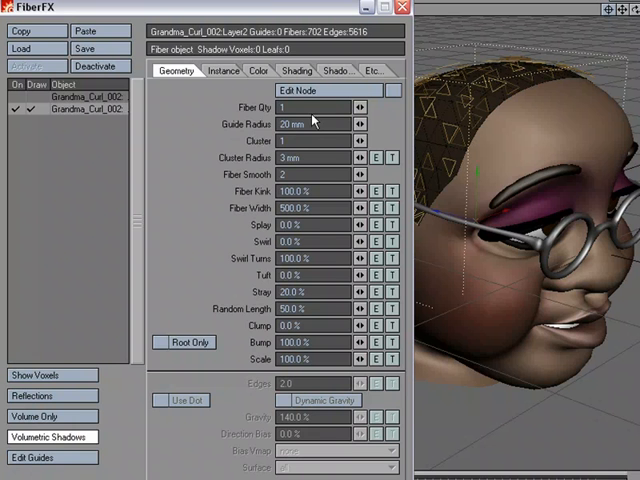
mouse_move(243, 105)
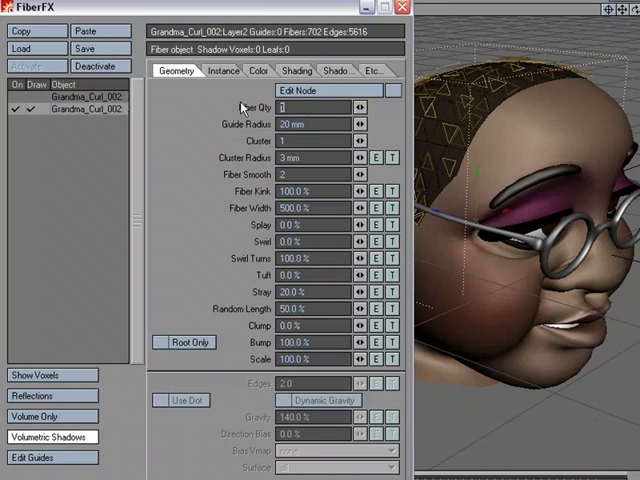
mouse_move(322, 173)
type("40")
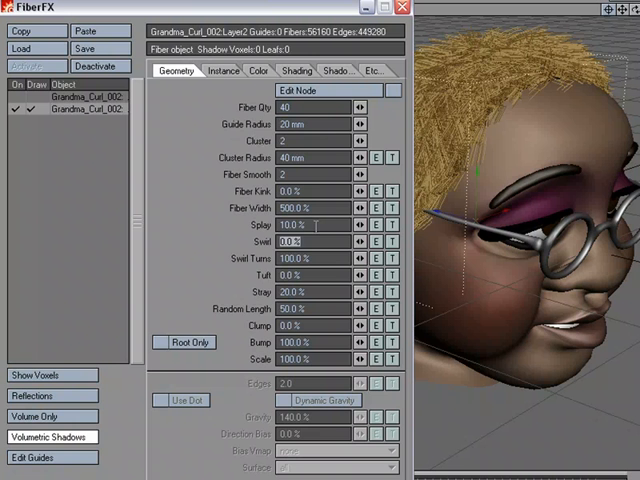
Step: Set Splay 2% and Stray 0%, then show the 40% self and cast shadow settings
type("2.0")
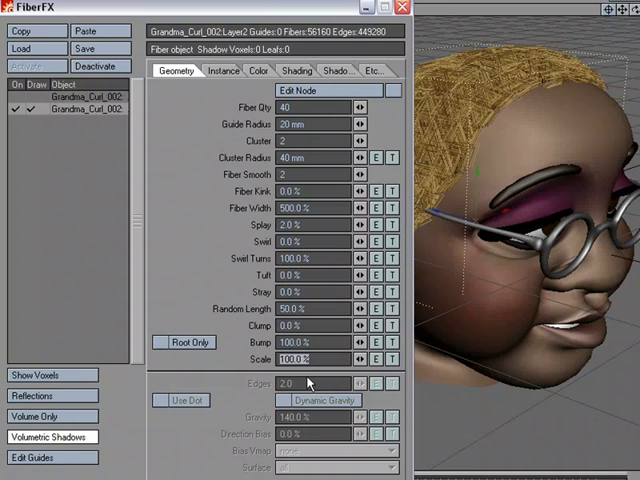
mouse_move(308, 383)
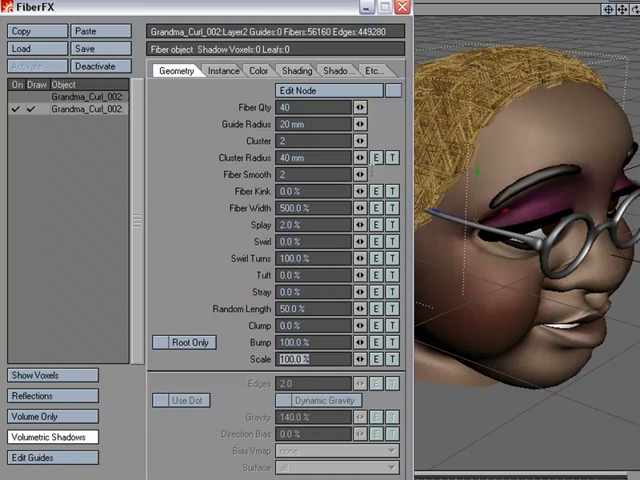
left_click(335, 70)
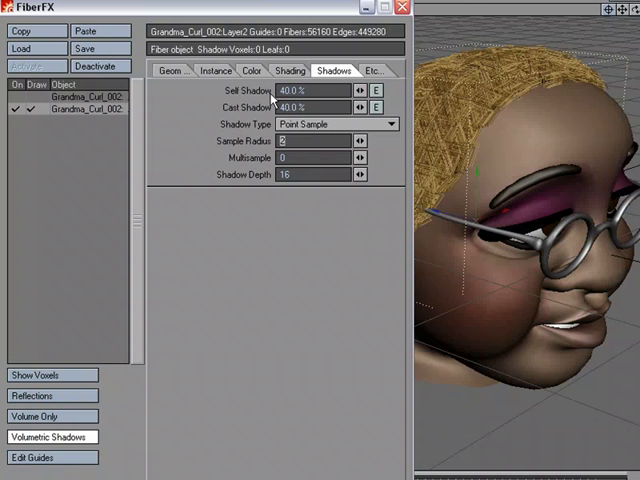
Step: Render the frame to preview the tight blonde curly hair on the head
left_click(174, 70)
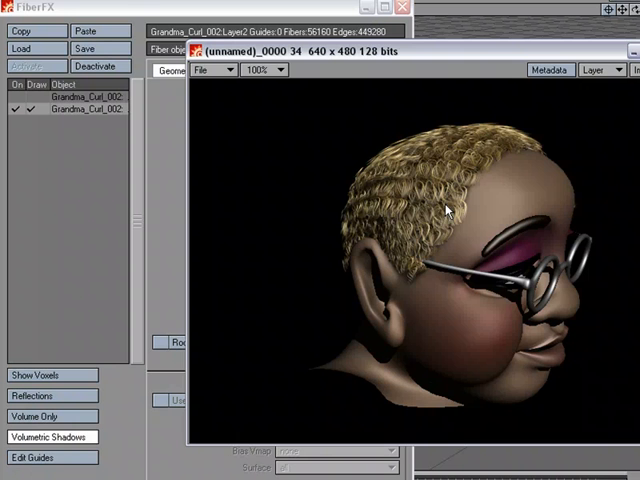
left_click(263, 69)
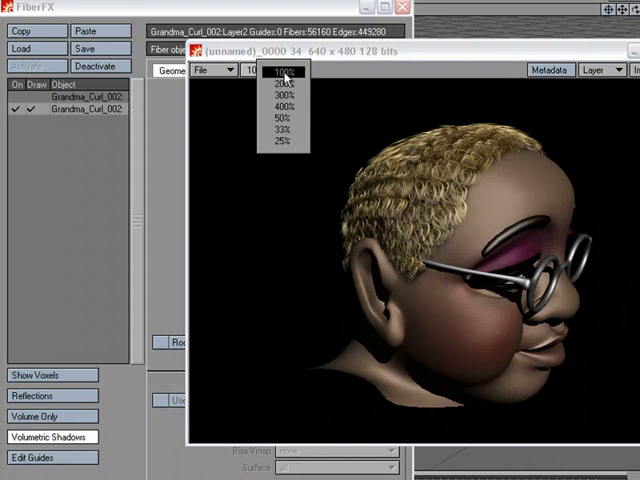
mouse_move(285, 82)
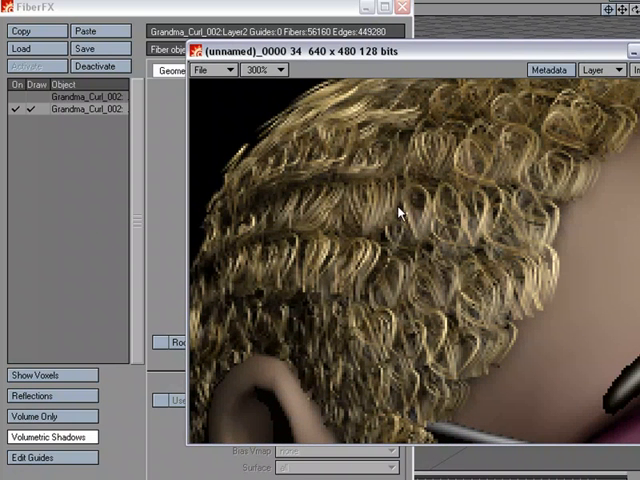
left_click(262, 69)
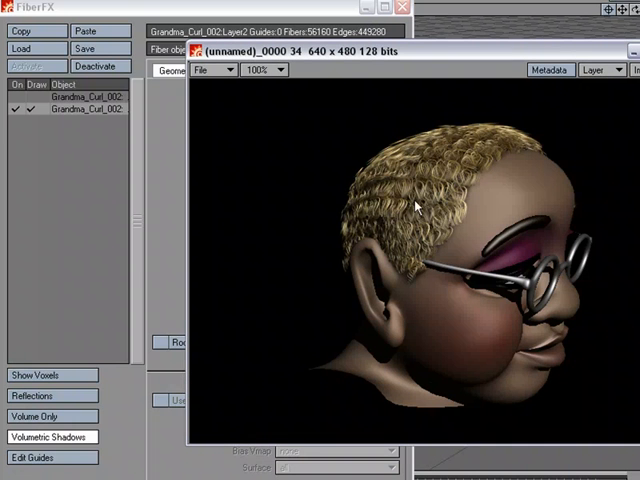
mouse_move(415, 180)
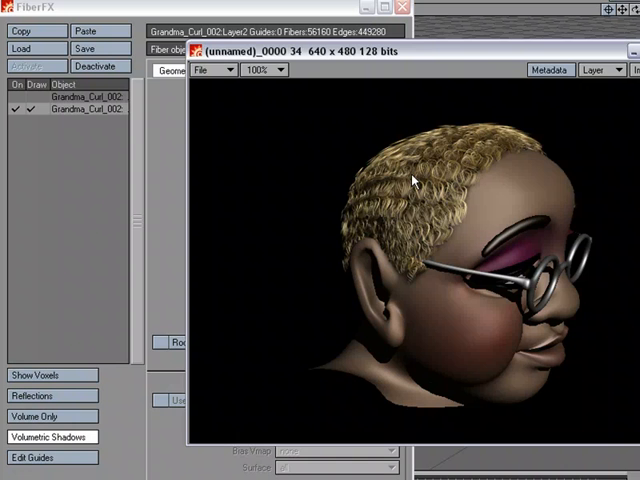